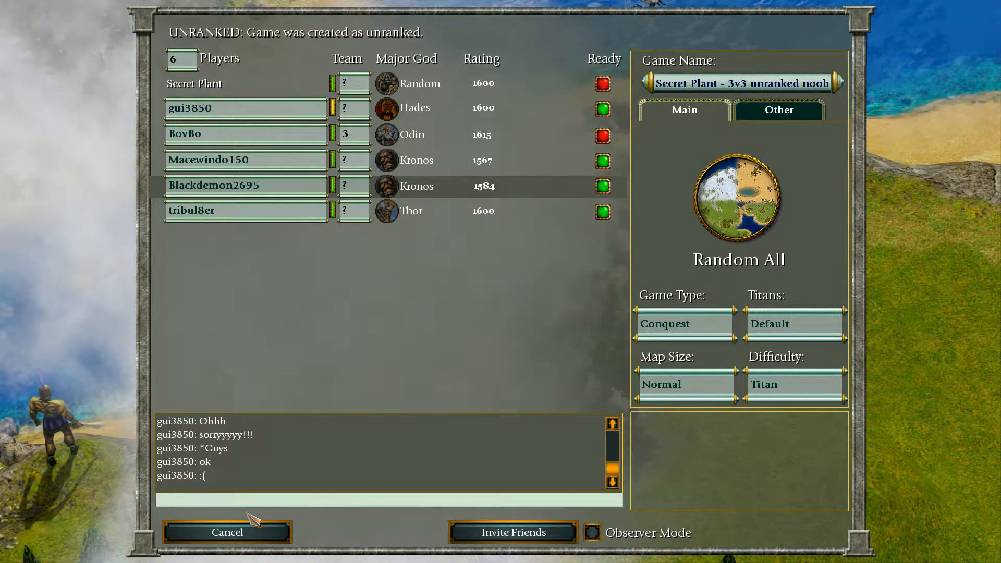
left_click(344, 134)
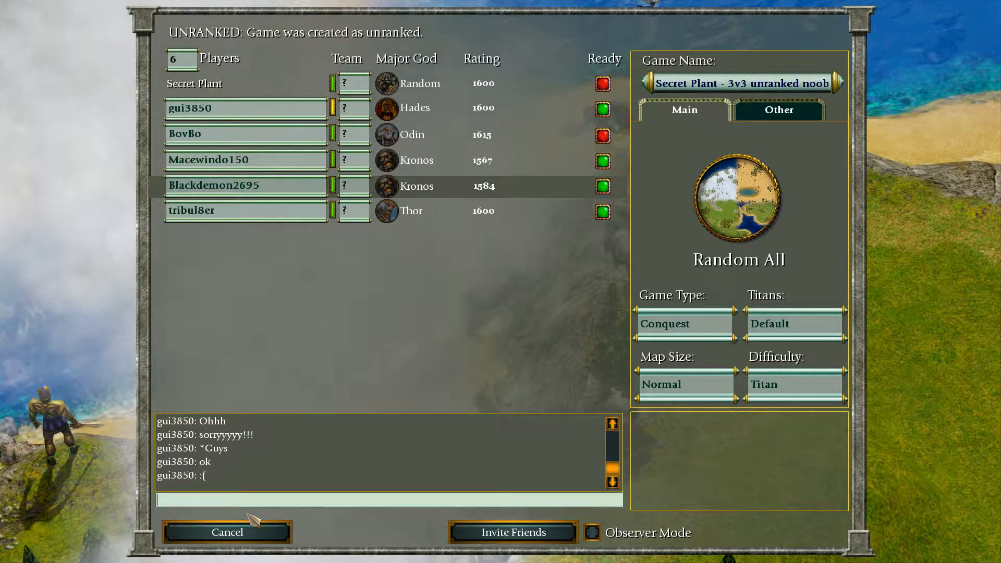